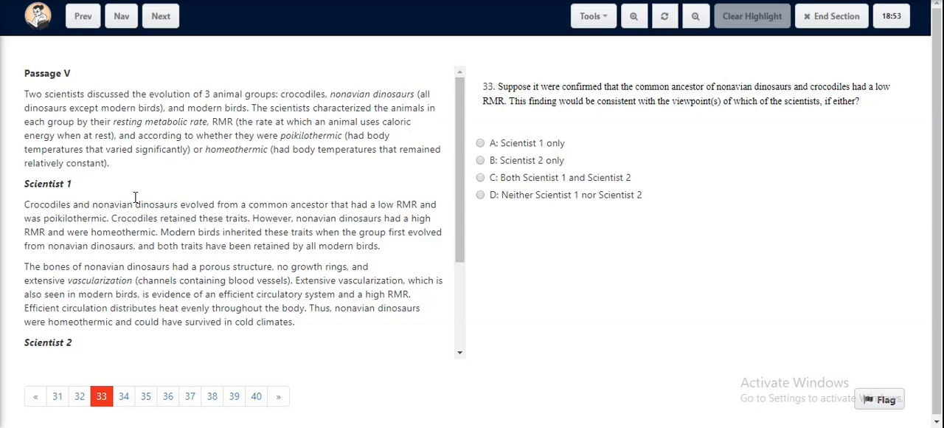
mouse_move(27, 212)
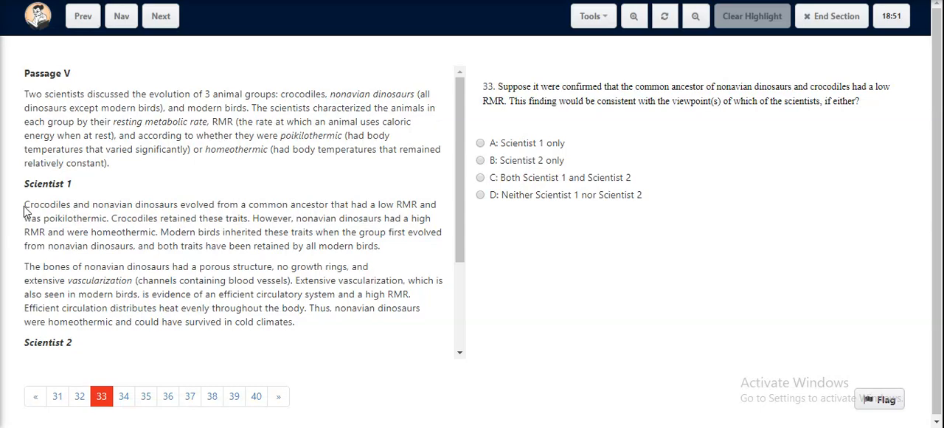
- Highlight Scientist 1's opening sentence and Scientist 2's key line while reviewing the passage
scroll(down, 3)
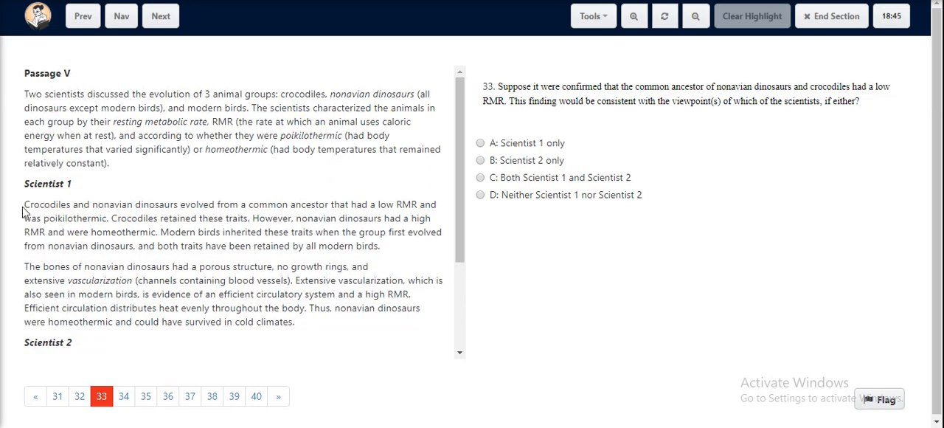
drag(24, 203, 148, 203)
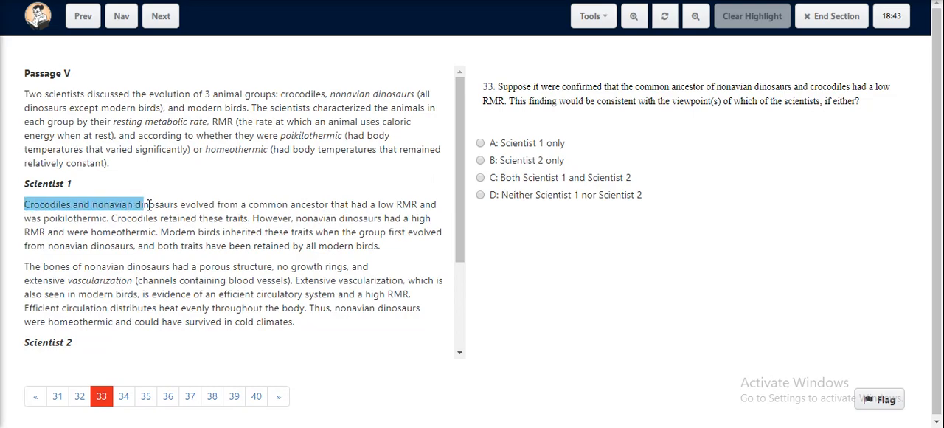
drag(147, 204, 321, 204)
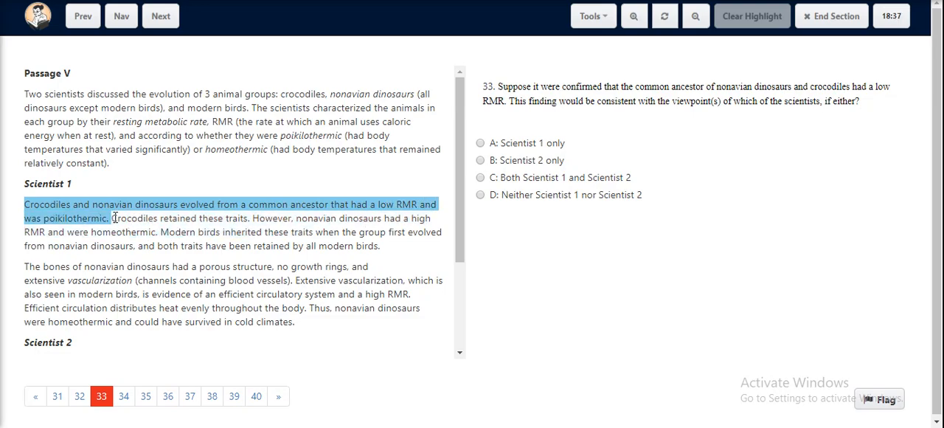
scroll(down, 3)
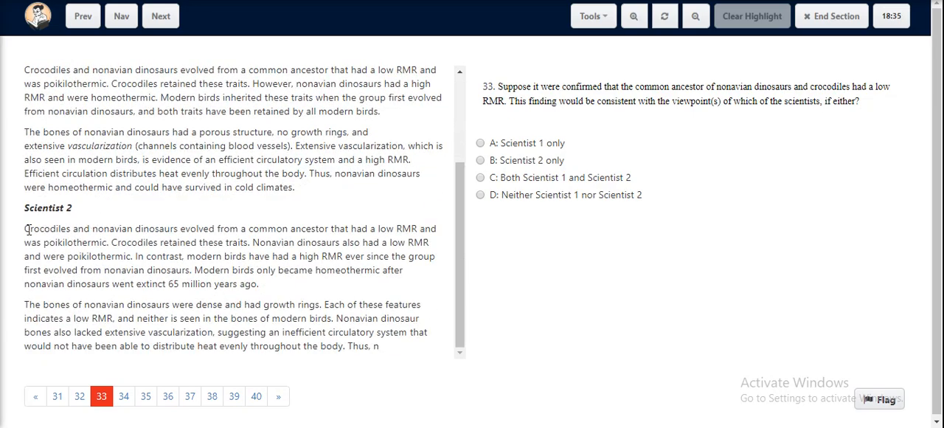
drag(24, 227, 241, 227)
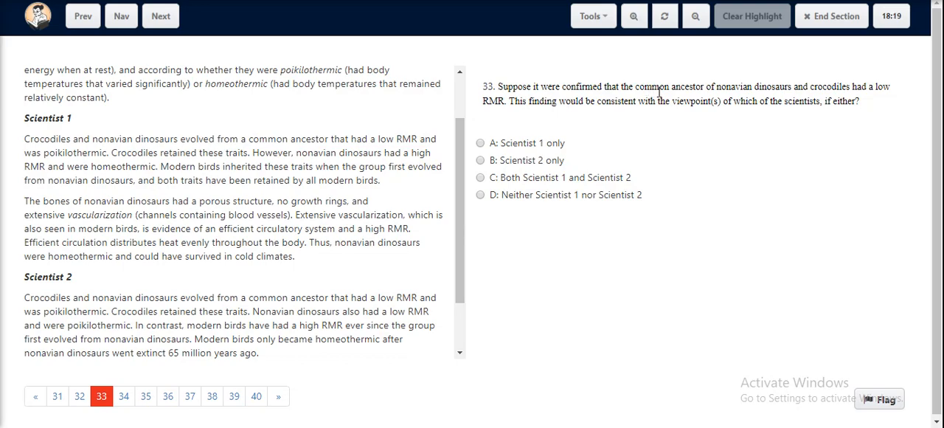
mouse_move(772, 85)
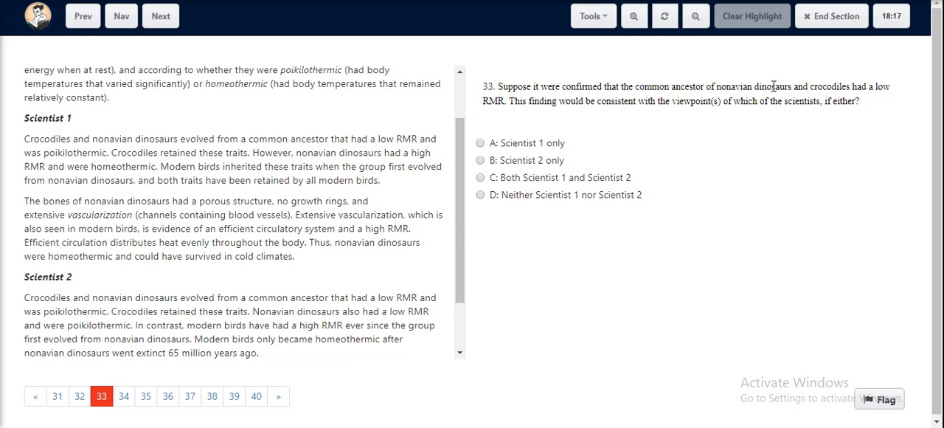
mouse_move(577, 119)
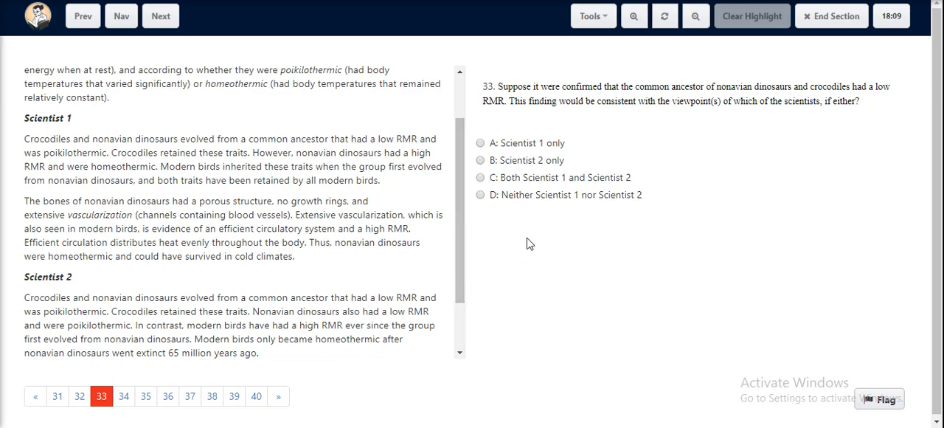
- Answer question 33 with choice C, Both Scientist 1 and Scientist 2
click(481, 177)
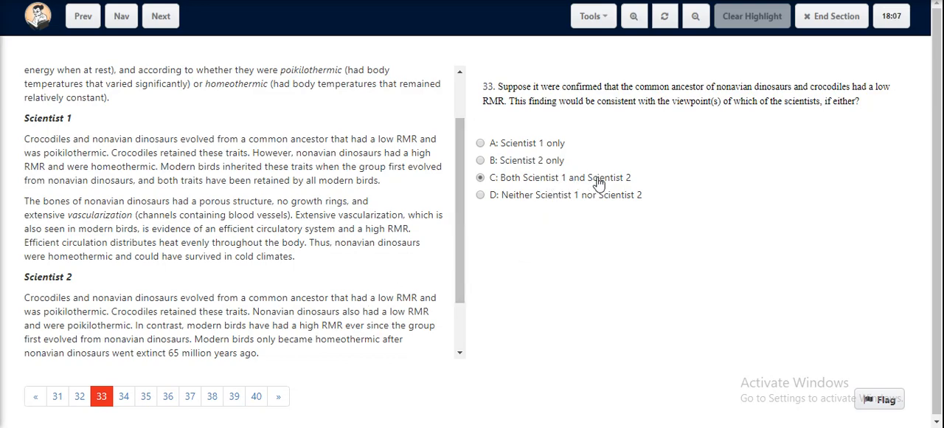
mouse_move(637, 189)
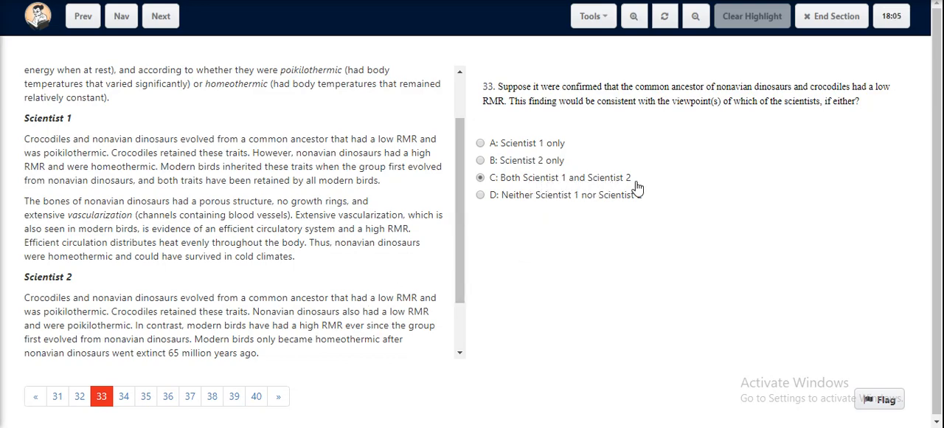